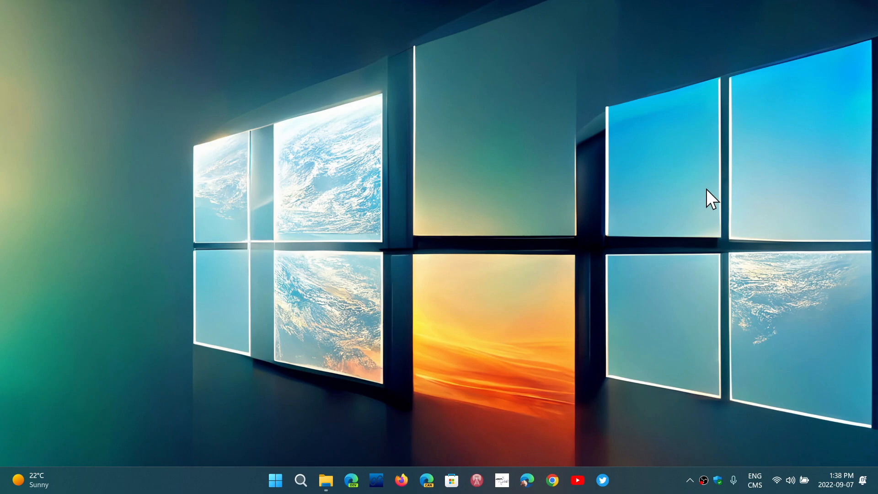
{"action": "mouse_move", "coordinate": [520, 298]}
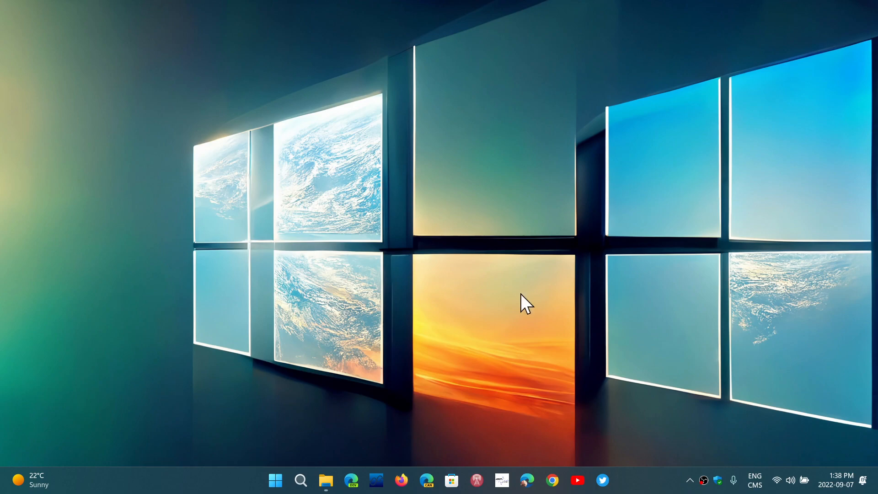
Launch File Explorer on the Ateliers Informatiques folder and show the See more commands
{"action": "left_click", "coordinate": [325, 480]}
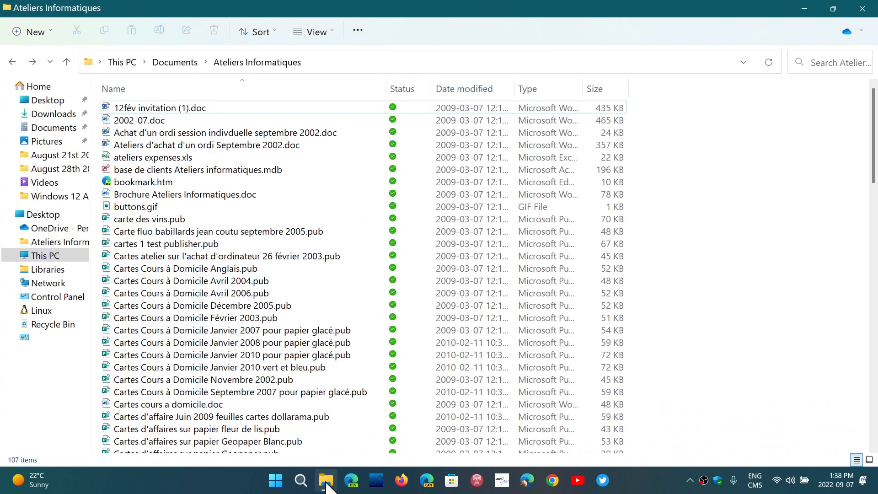
{"action": "mouse_move", "coordinate": [320, 188]}
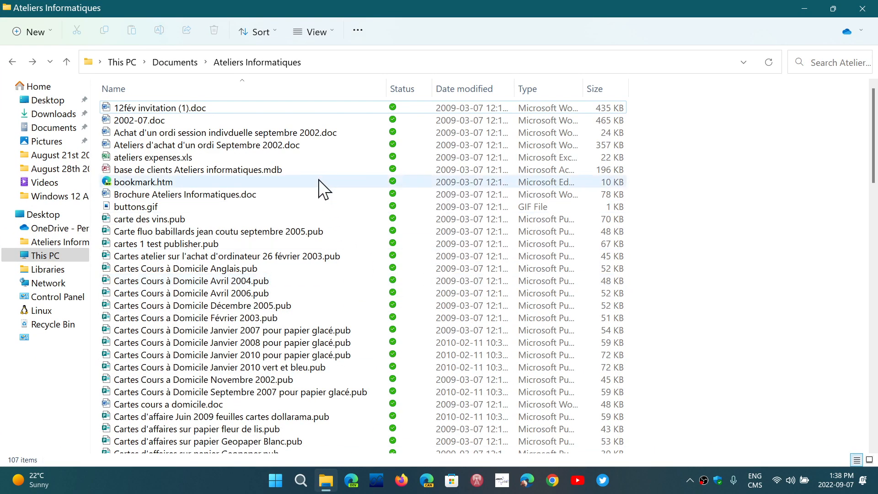
{"action": "mouse_move", "coordinate": [358, 32]}
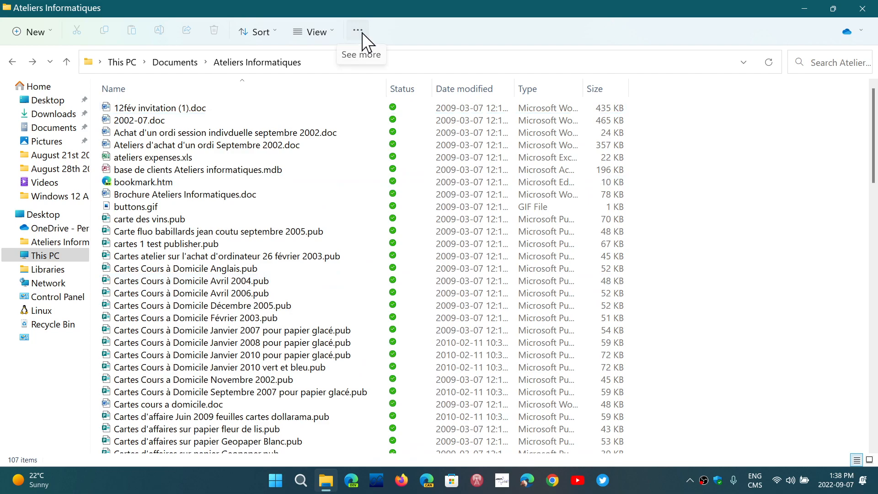
{"action": "left_click", "coordinate": [358, 31]}
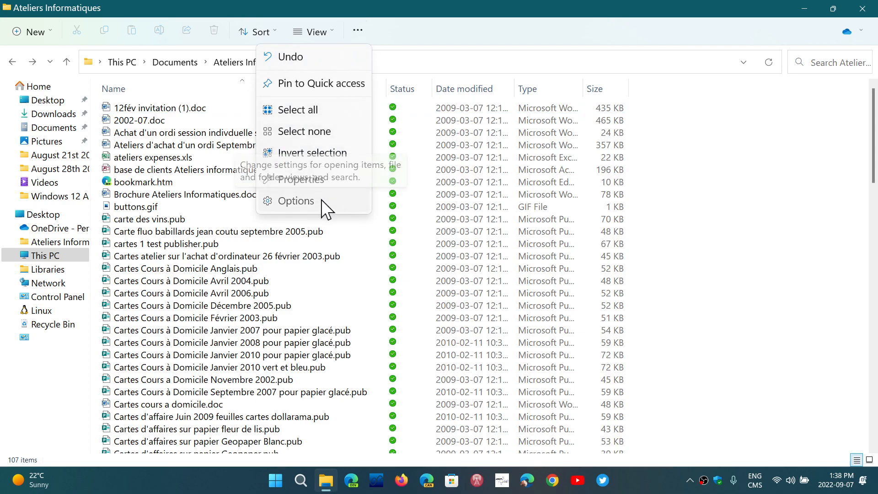
Bring up Folder Options and its View settings for files and folders
{"action": "left_click", "coordinate": [296, 200]}
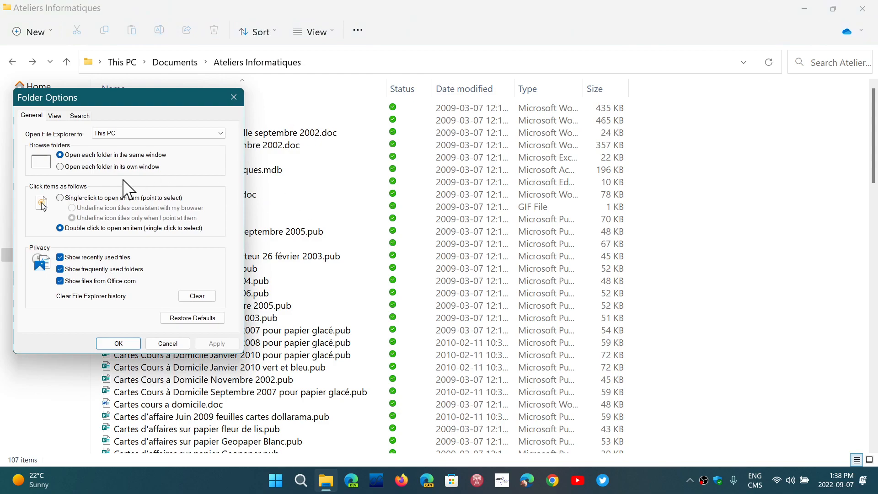
{"action": "left_click", "coordinate": [55, 116]}
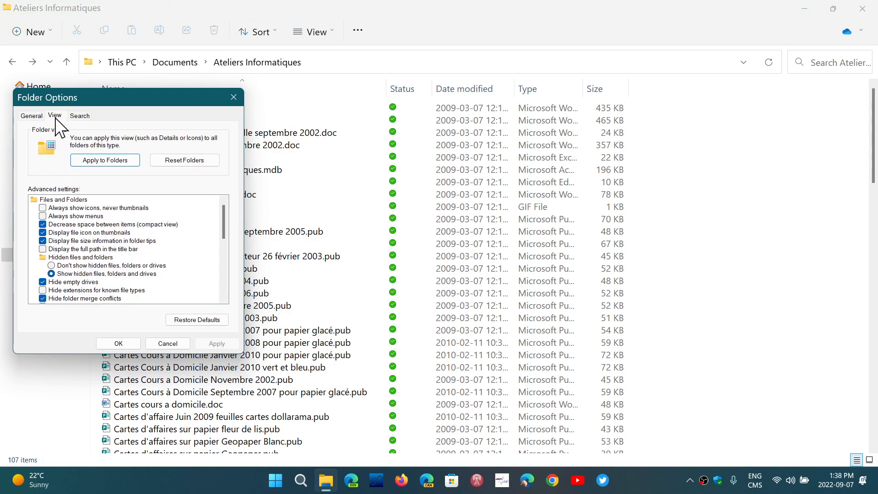
{"action": "mouse_move", "coordinate": [174, 253]}
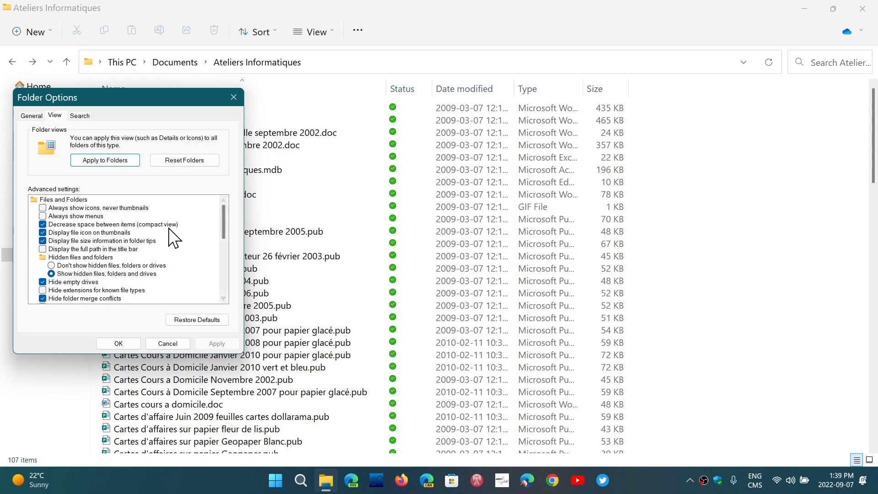
{"action": "mouse_move", "coordinate": [63, 271]}
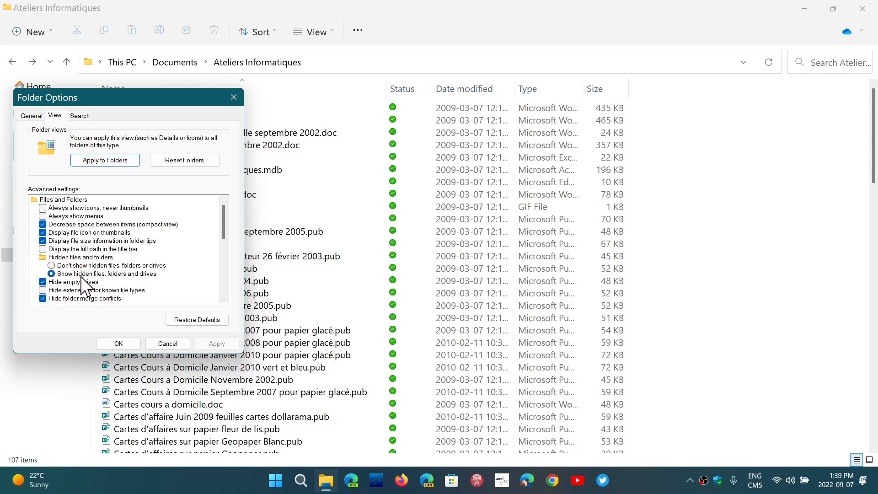
{"action": "mouse_move", "coordinate": [163, 291]}
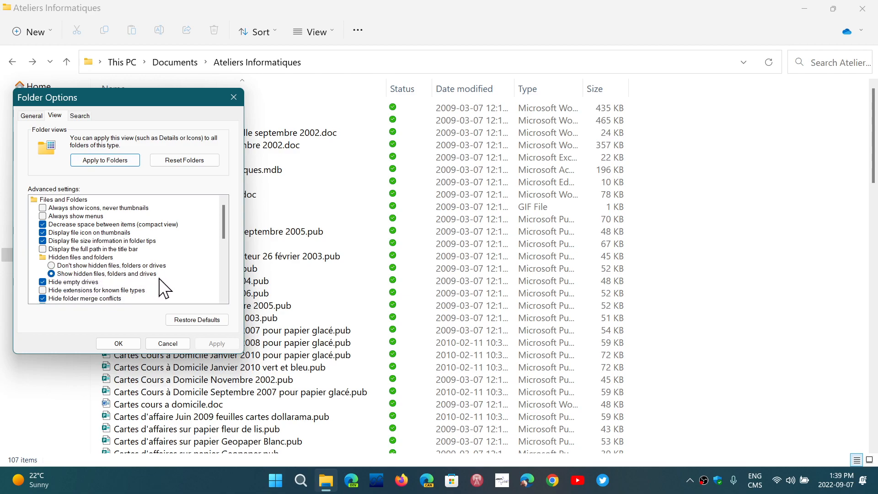
{"action": "mouse_move", "coordinate": [201, 287]}
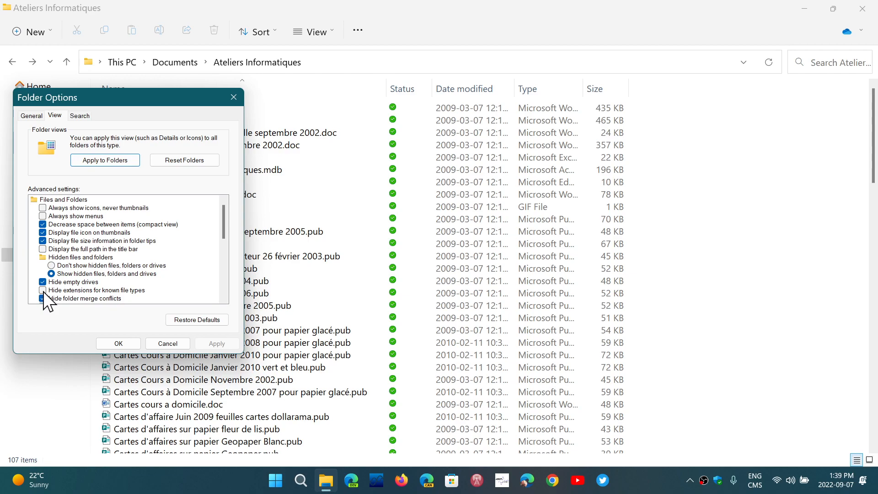
{"action": "left_click", "coordinate": [42, 298]}
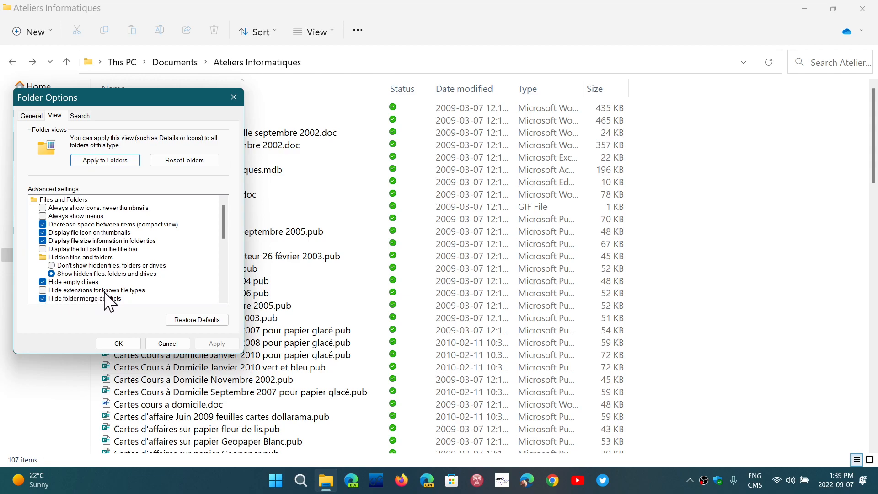
{"action": "mouse_move", "coordinate": [151, 310]}
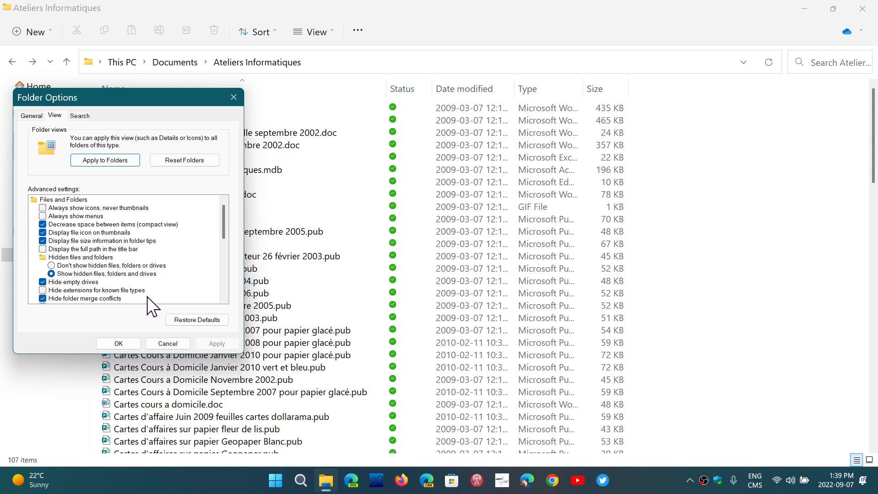
{"action": "left_click", "coordinate": [43, 290]}
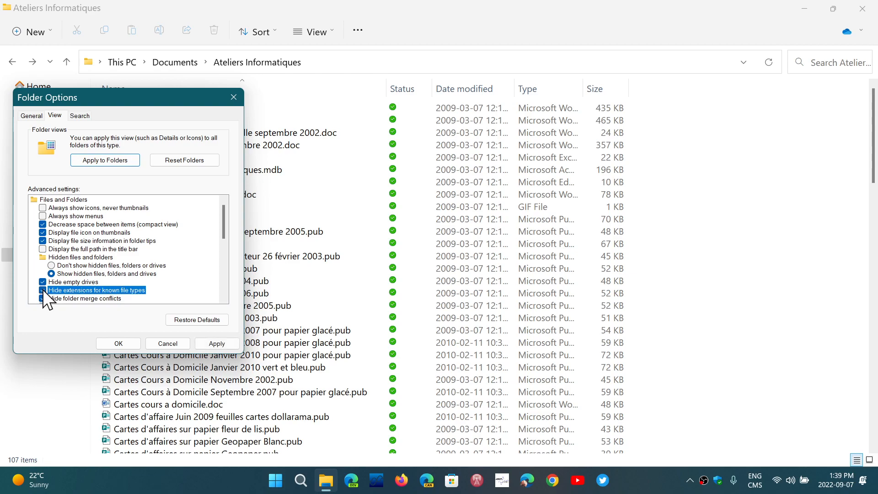
{"action": "left_click", "coordinate": [43, 289]}
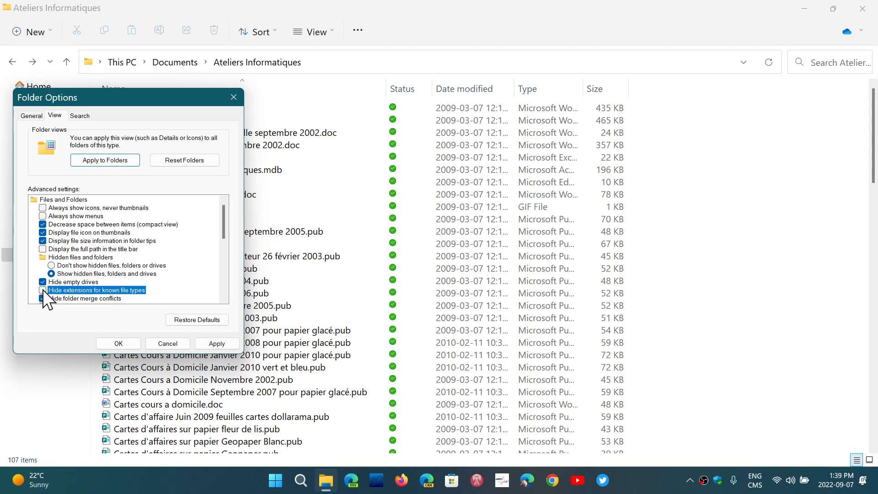
{"action": "left_click", "coordinate": [42, 290]}
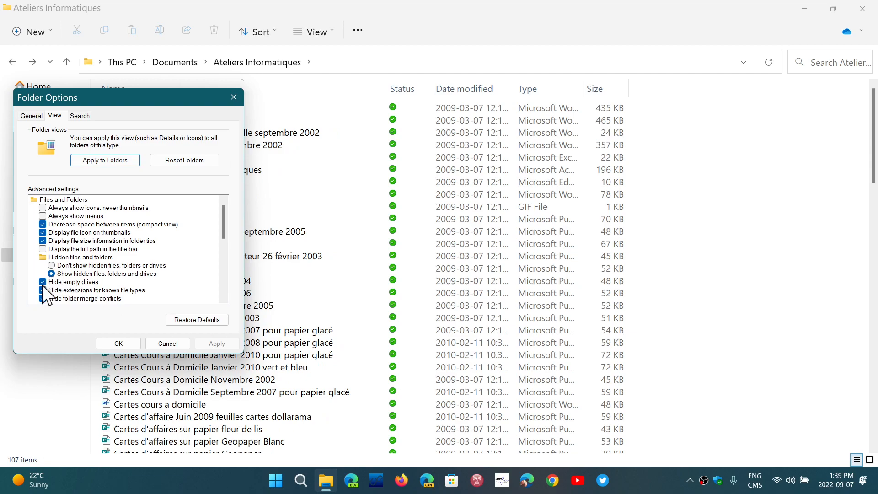
{"action": "left_click", "coordinate": [42, 290]}
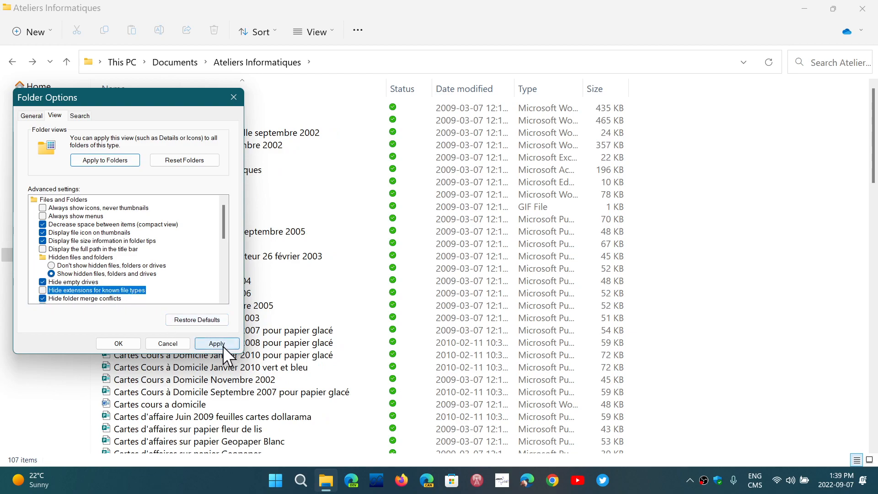
{"action": "left_click", "coordinate": [217, 343]}
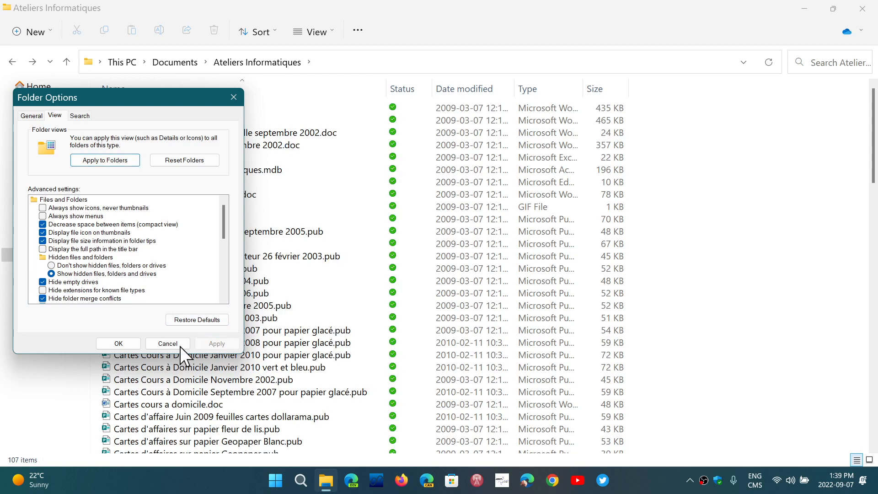
{"action": "mouse_move", "coordinate": [323, 187]}
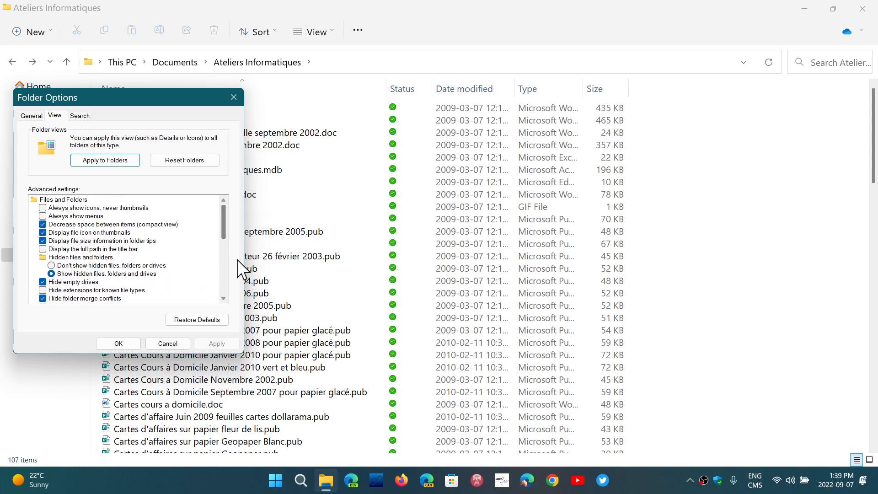
Scroll the Advanced settings list down to the protected system files and status bar options
{"action": "scroll", "scroll_direction": "down", "scroll_amount": 3}
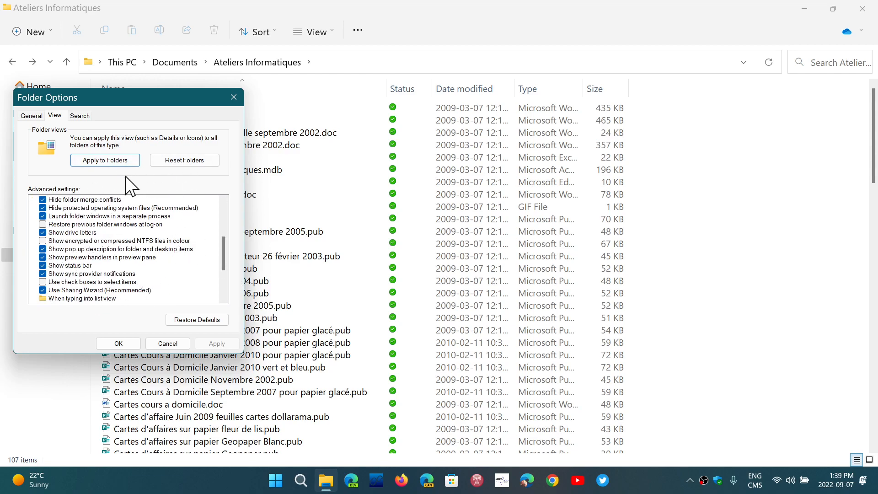
{"action": "mouse_move", "coordinate": [130, 116]}
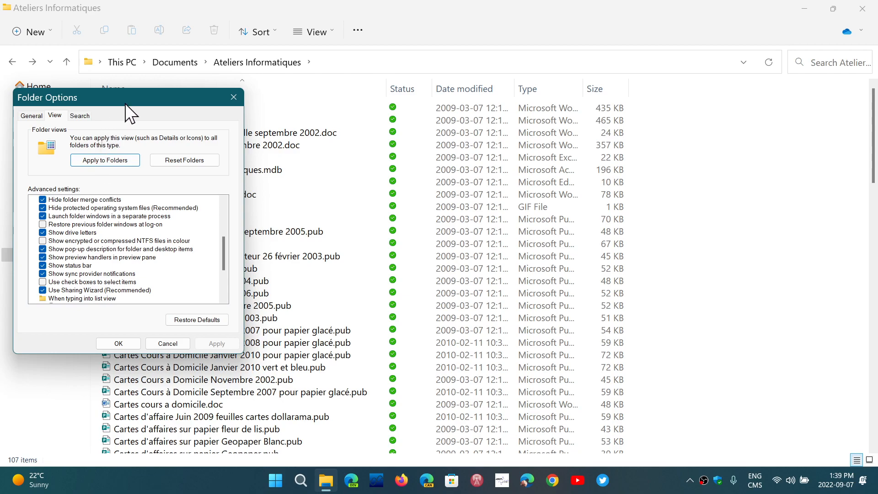
{"action": "mouse_move", "coordinate": [155, 105]}
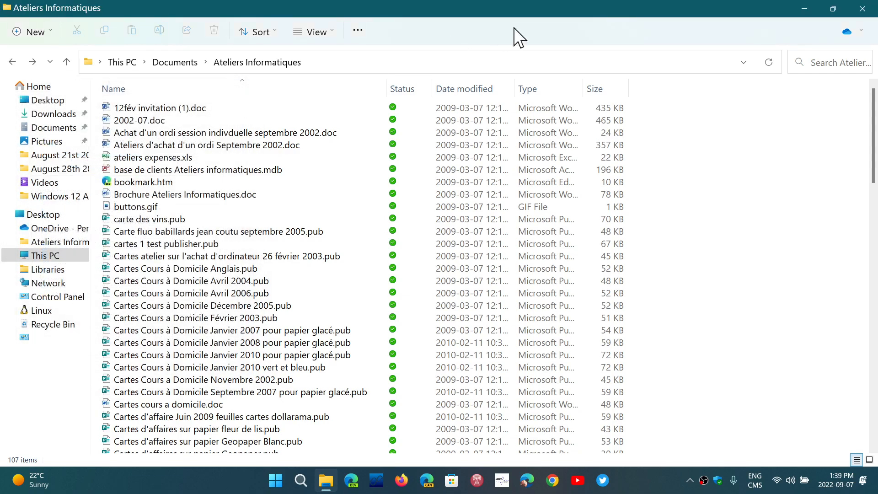
{"action": "mouse_move", "coordinate": [448, 59]}
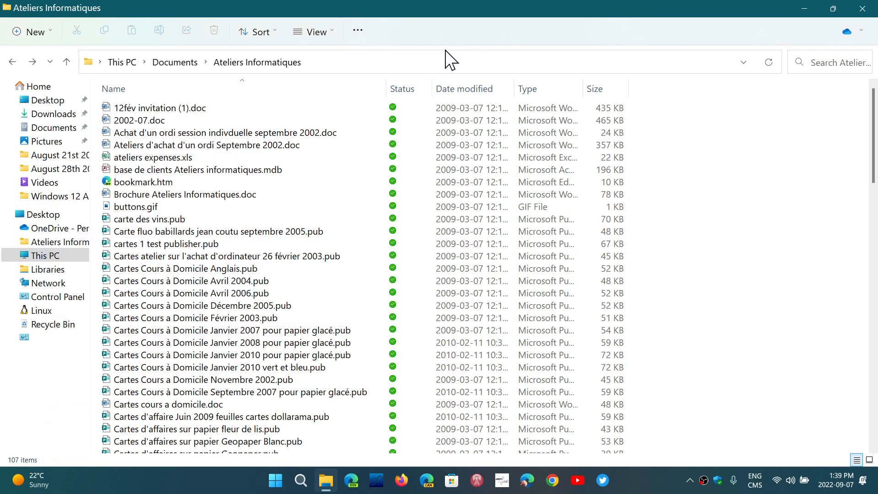
{"action": "mouse_move", "coordinate": [432, 39]}
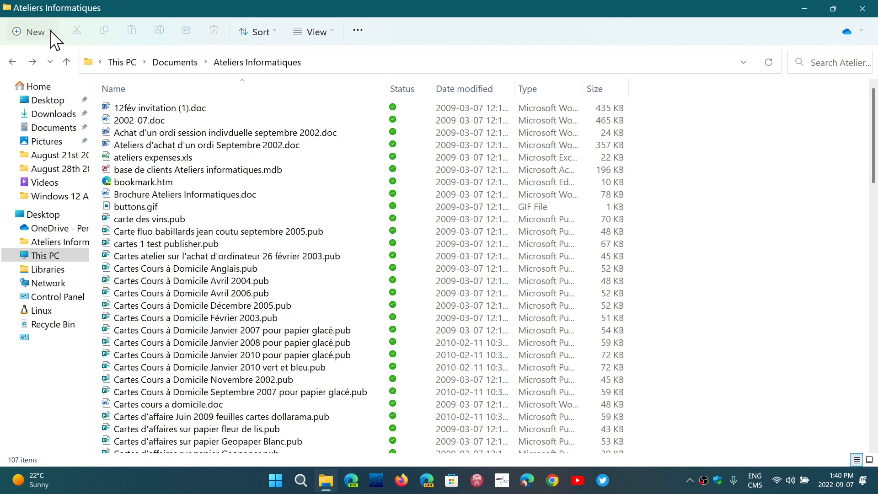
Show the New item types list and dismiss it without creating anything
{"action": "left_click", "coordinate": [35, 32]}
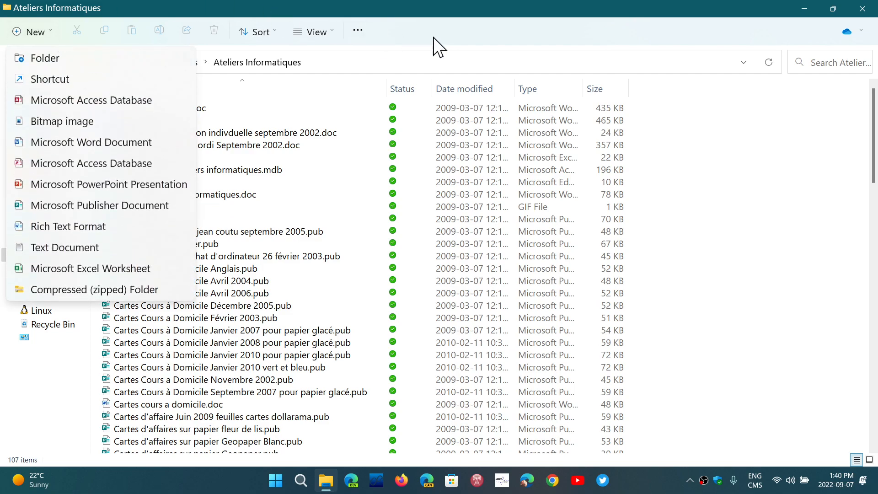
{"action": "left_click", "coordinate": [450, 42]}
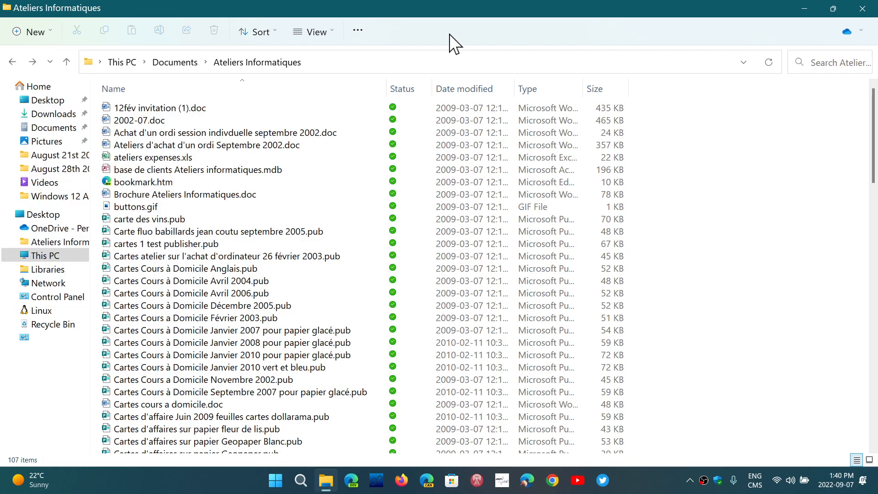
{"action": "mouse_move", "coordinate": [826, 10]}
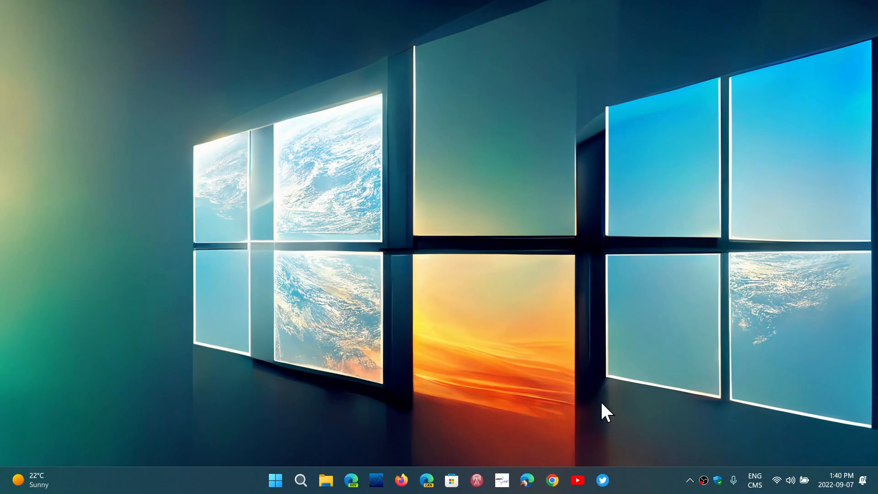
{"action": "mouse_move", "coordinate": [644, 489]}
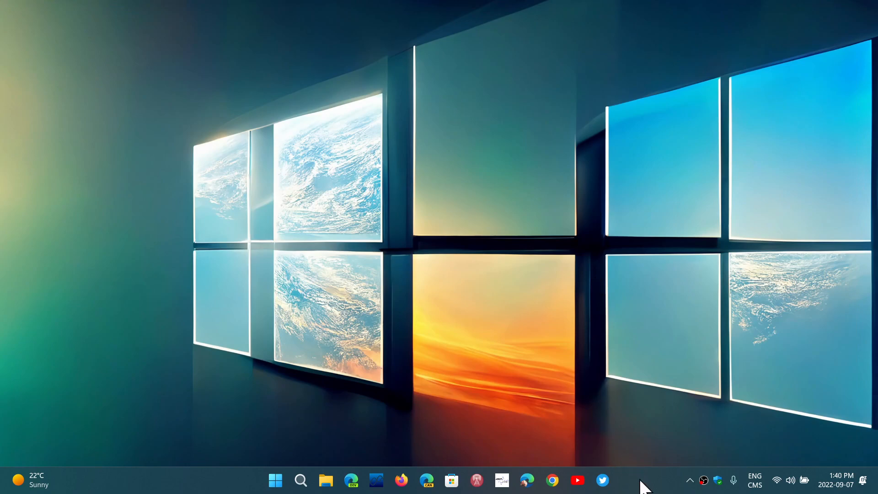